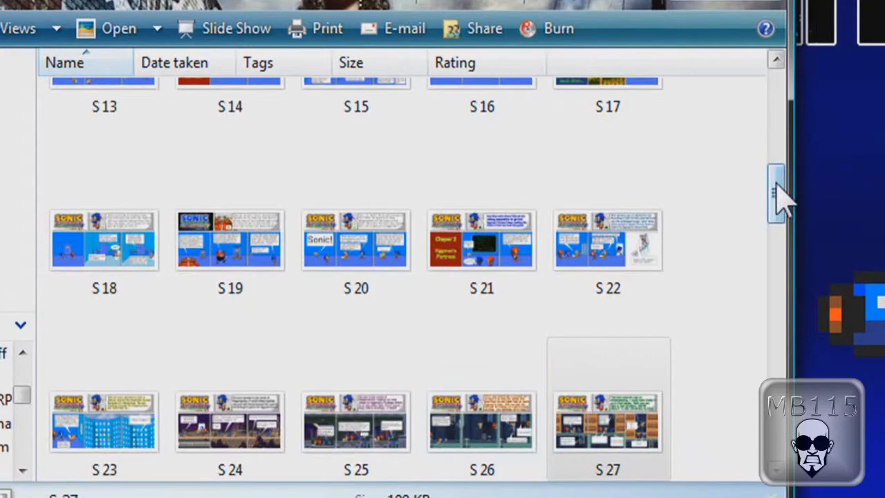
Browse the Knuckles sprite folder in Explorer and open comic page S 50 for viewing
{"action": "scroll", "scroll_direction": "down", "scroll_amount": 3}
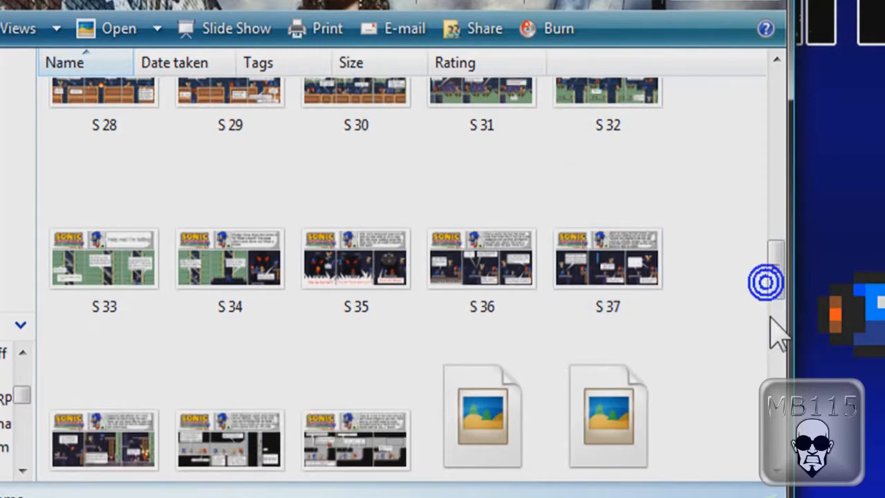
{"action": "left_click", "coordinate": [481, 439]}
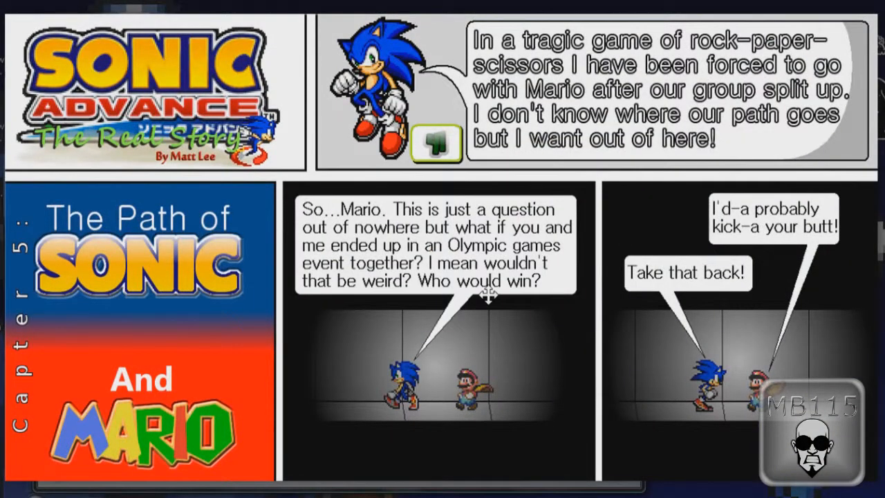
{"action": "mouse_move", "coordinate": [608, 381]}
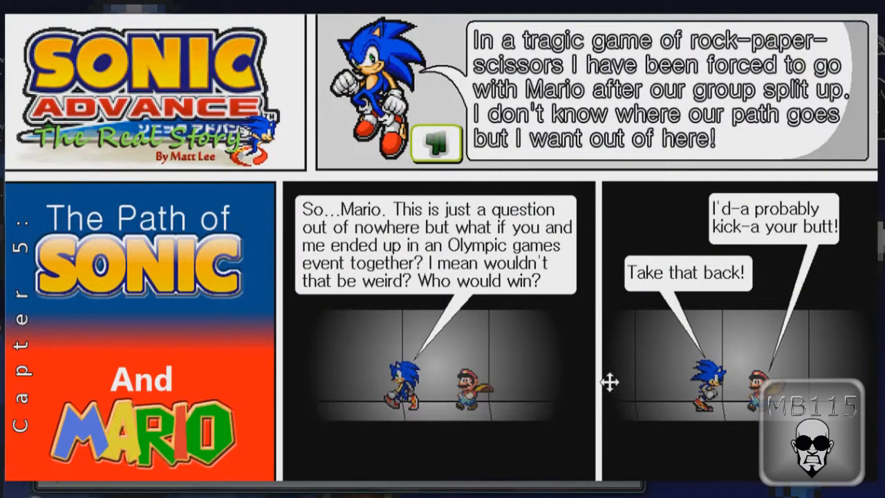
{"action": "mouse_move", "coordinate": [401, 376]}
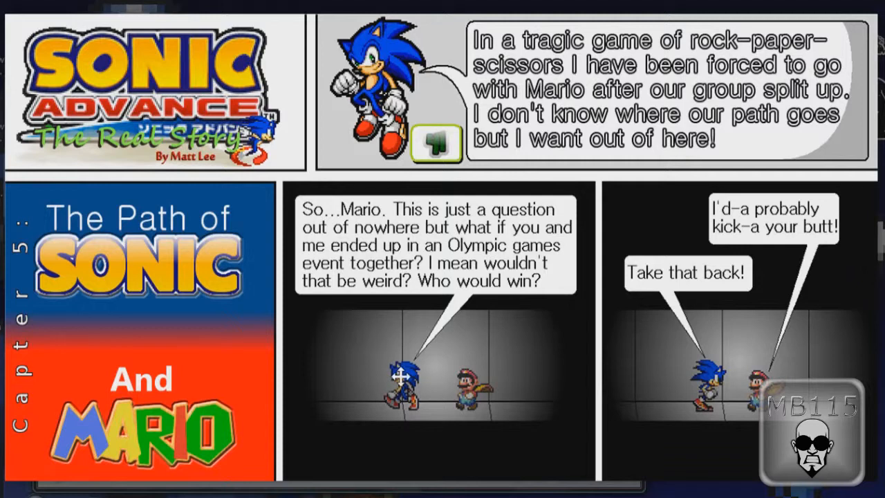
{"action": "mouse_move", "coordinate": [429, 390]}
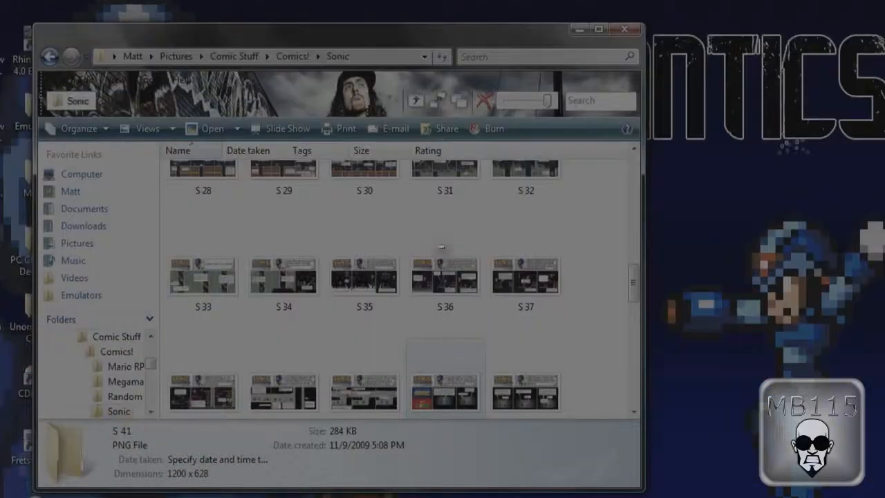
{"action": "scroll", "scroll_direction": "down", "scroll_amount": 3}
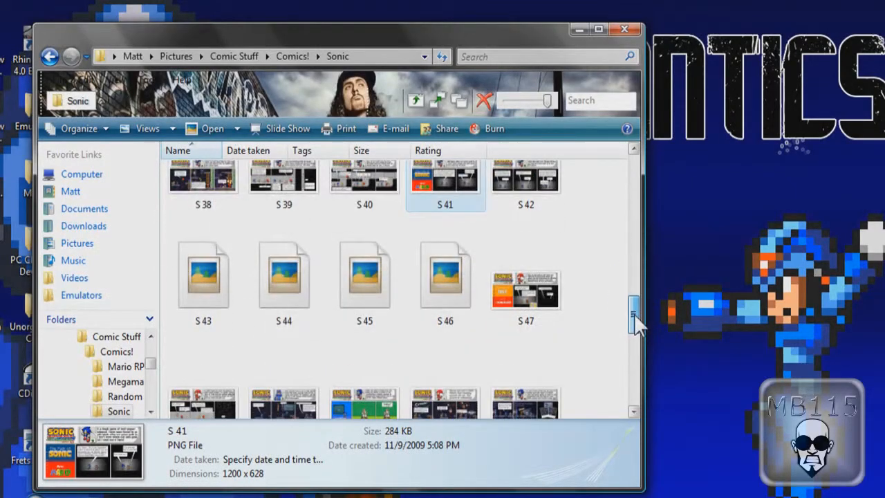
{"action": "scroll", "scroll_direction": "down", "scroll_amount": 3}
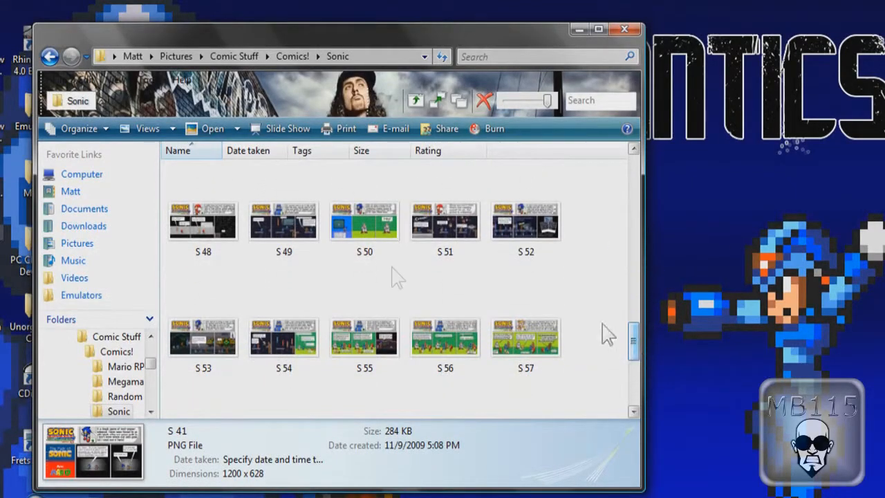
{"action": "left_click", "coordinate": [365, 221]}
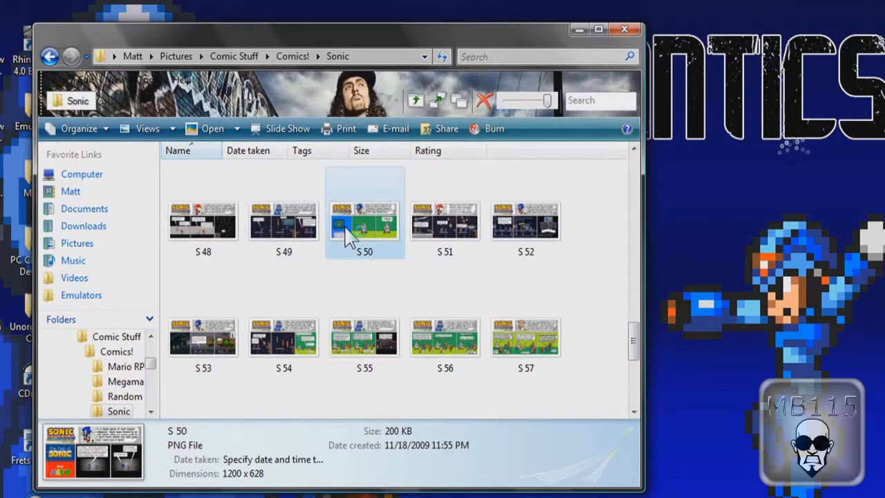
{"action": "double_click", "coordinate": [365, 221]}
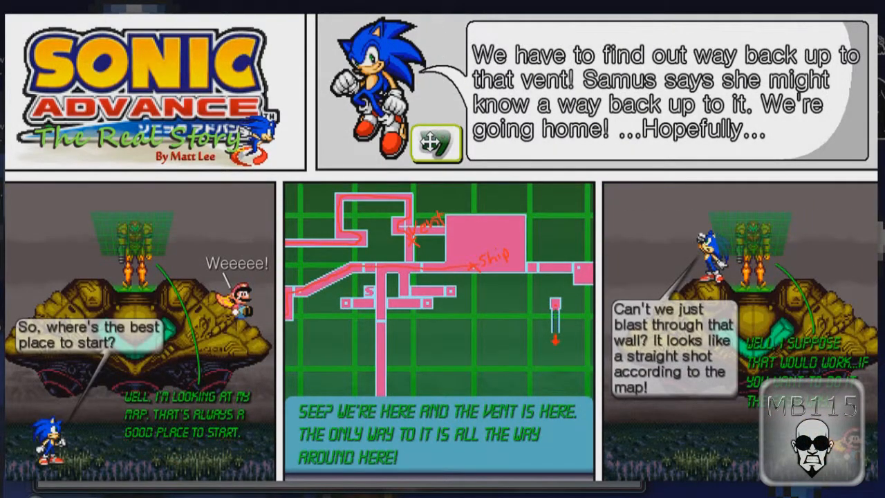
{"action": "mouse_move", "coordinate": [740, 246]}
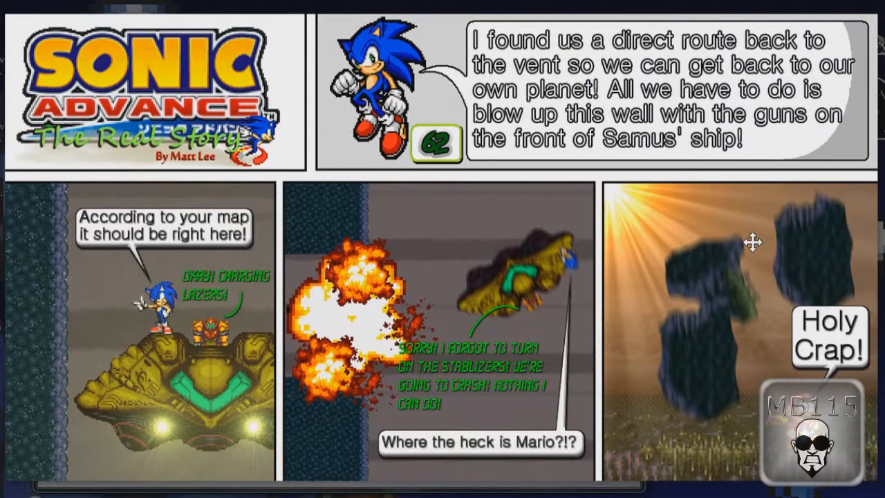
{"action": "mouse_move", "coordinate": [315, 358]}
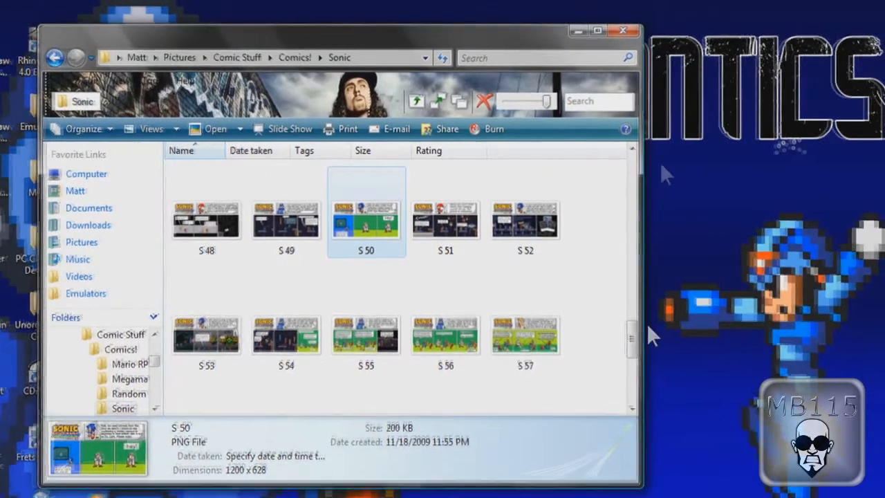
Launch GIMP 2.6 from the Start menu and let its splash screen finish loading
{"action": "left_click", "coordinate": [622, 31]}
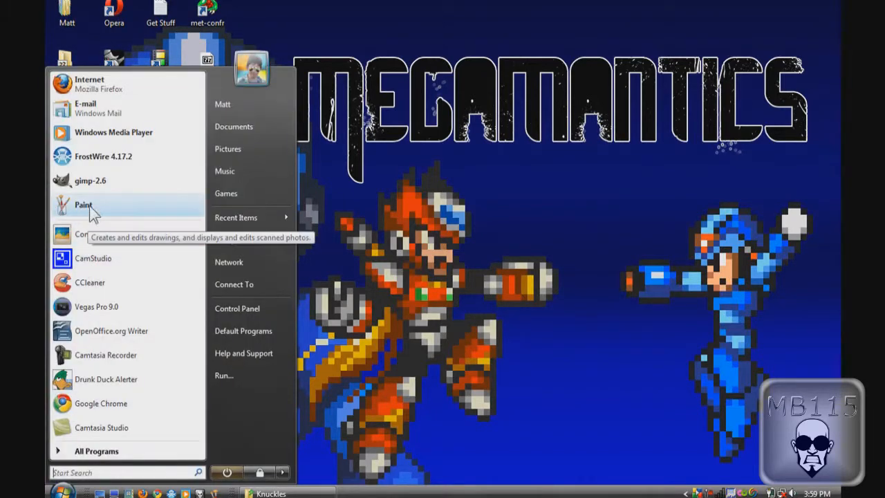
{"action": "left_click", "coordinate": [90, 180]}
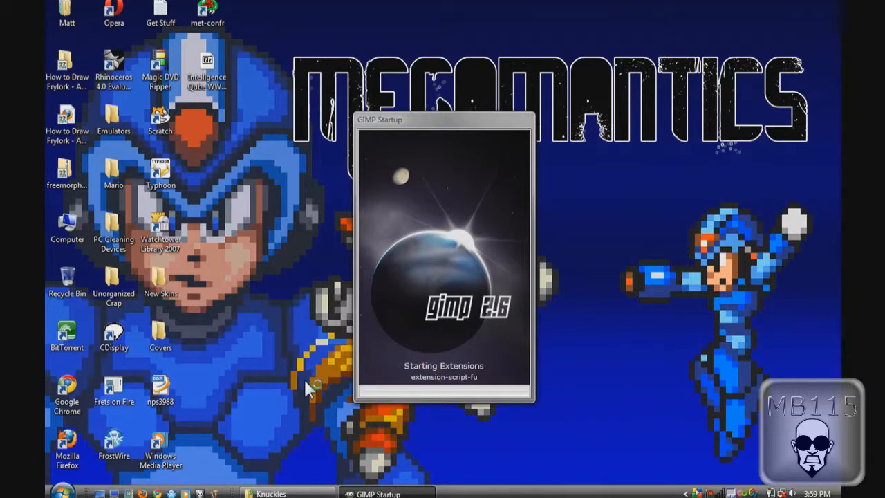
{"action": "left_click", "coordinate": [270, 492]}
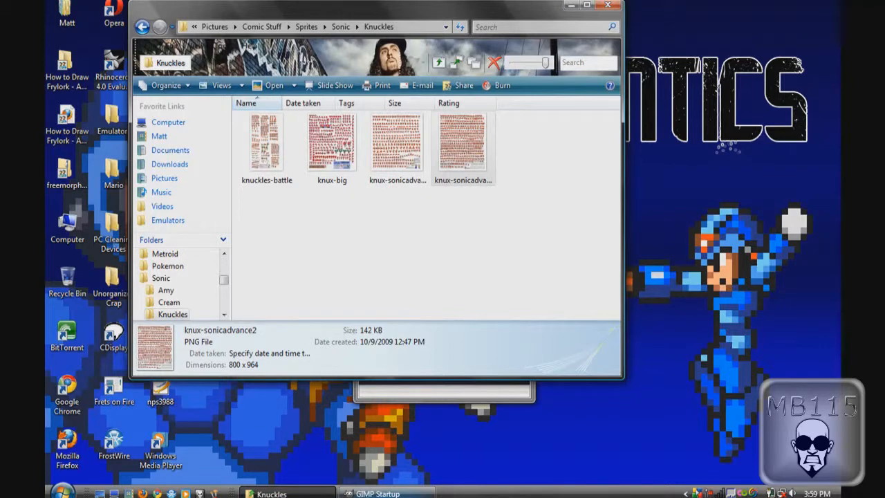
{"action": "mouse_move", "coordinate": [432, 408]}
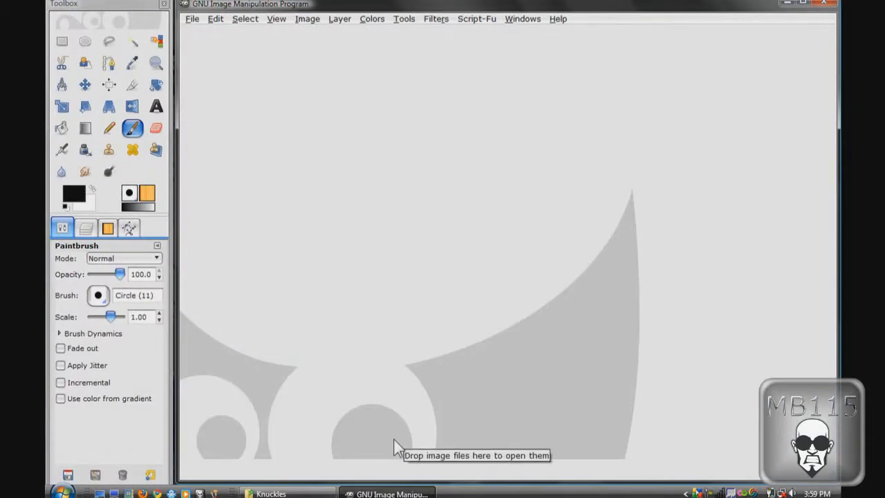
Create a new blank image at the default size via File > New
{"action": "left_click", "coordinate": [192, 19]}
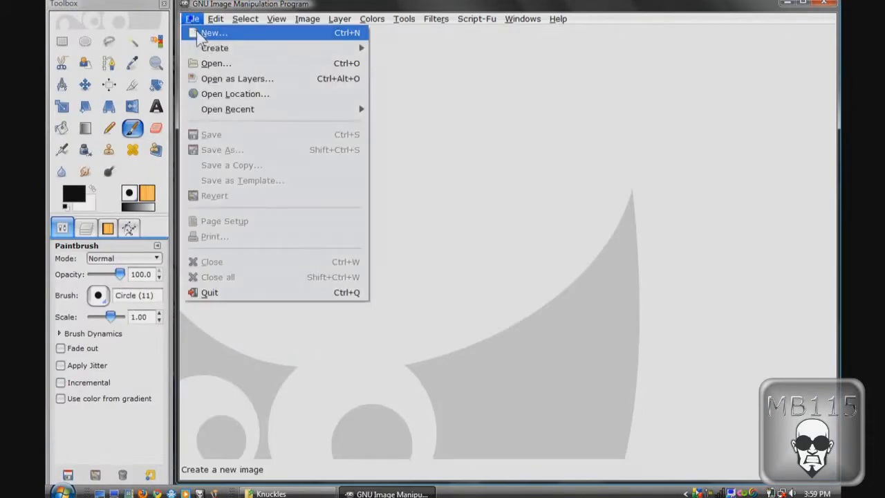
{"action": "left_click", "coordinate": [213, 33]}
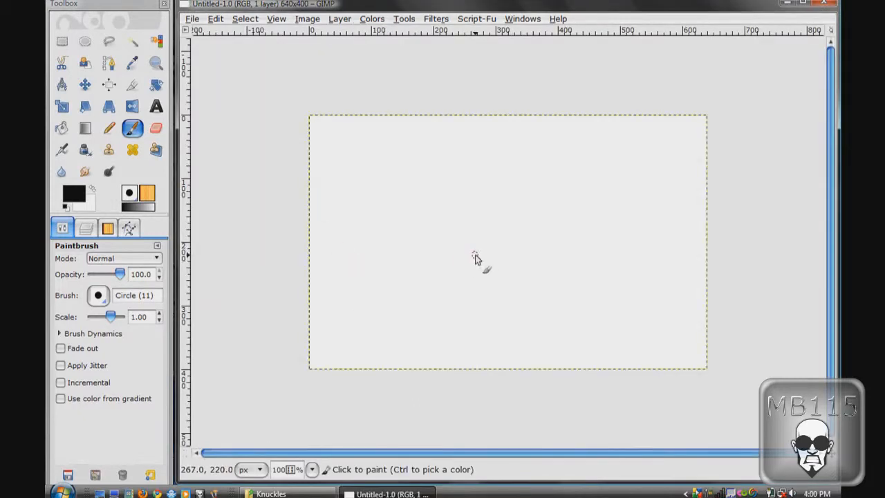
{"action": "mouse_move", "coordinate": [339, 212]}
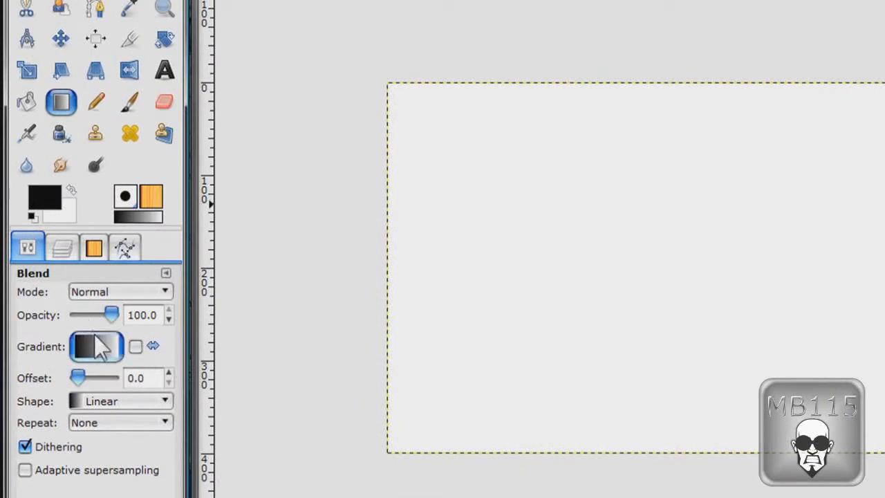
Configure the Blend tool with the FG to Transparent gradient in Radial shape and preview it on the canvas
{"action": "left_click", "coordinate": [97, 345]}
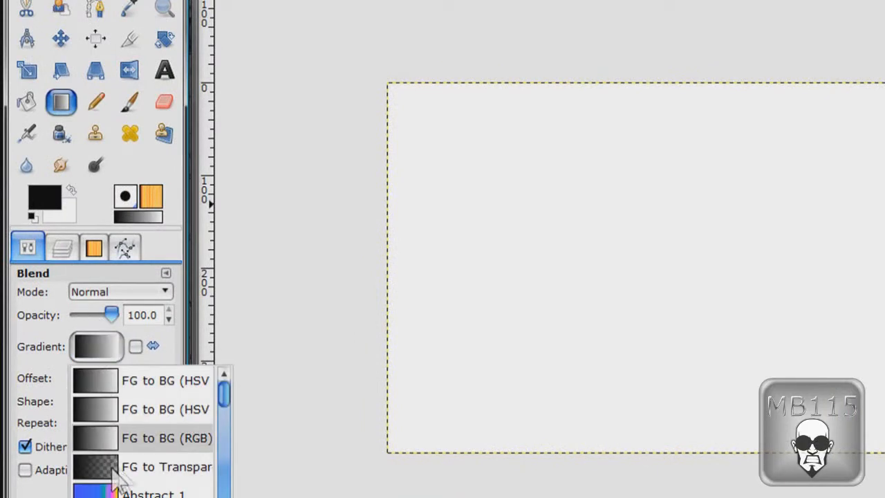
{"action": "left_click", "coordinate": [166, 467]}
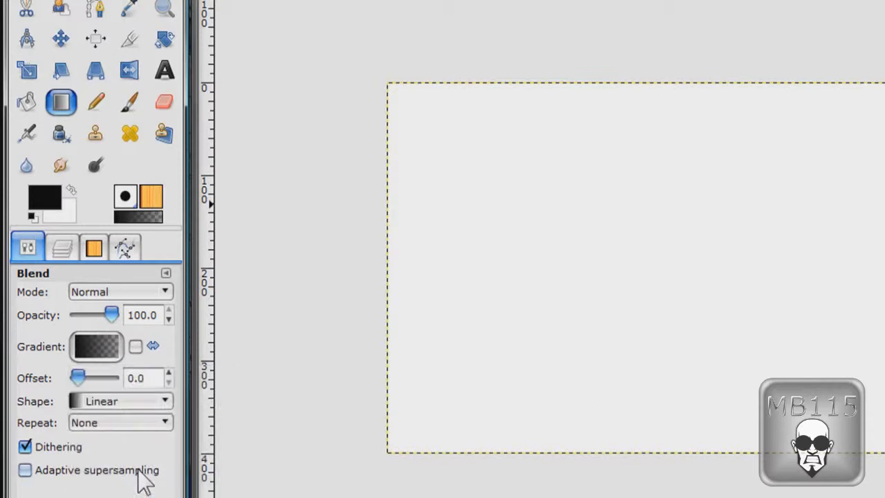
{"action": "left_click", "coordinate": [118, 401]}
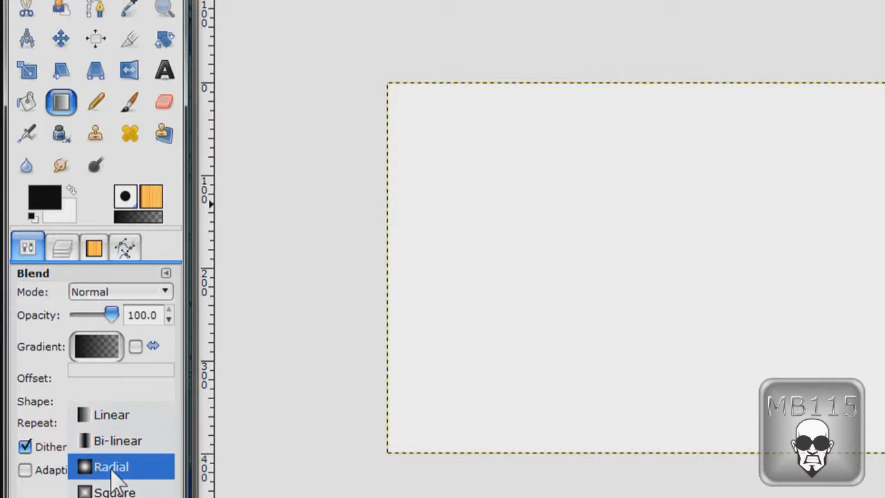
{"action": "left_click", "coordinate": [110, 465]}
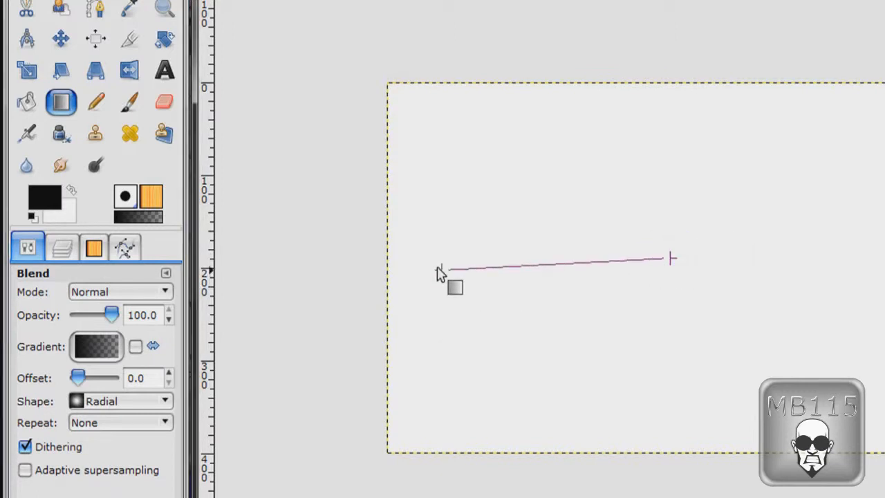
{"action": "left_click_drag", "start_coordinate": [443, 270], "coordinate": [671, 259]}
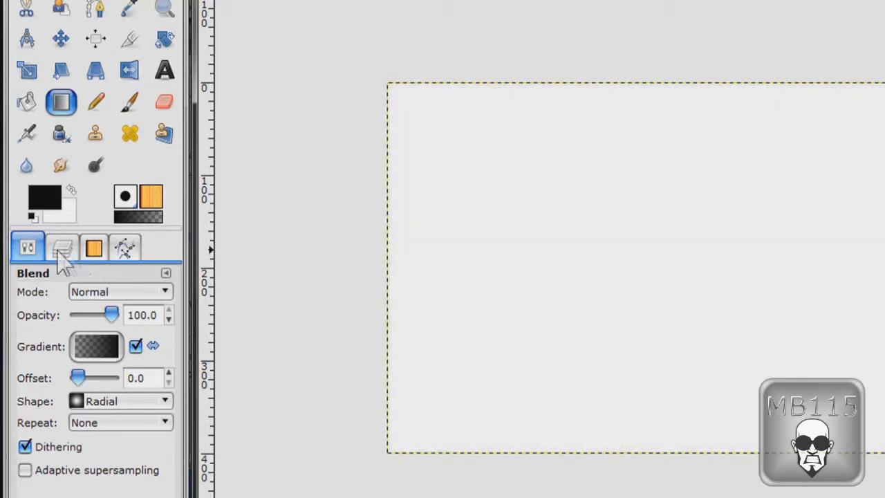
{"action": "left_click_drag", "start_coordinate": [113, 315], "coordinate": [104, 319]}
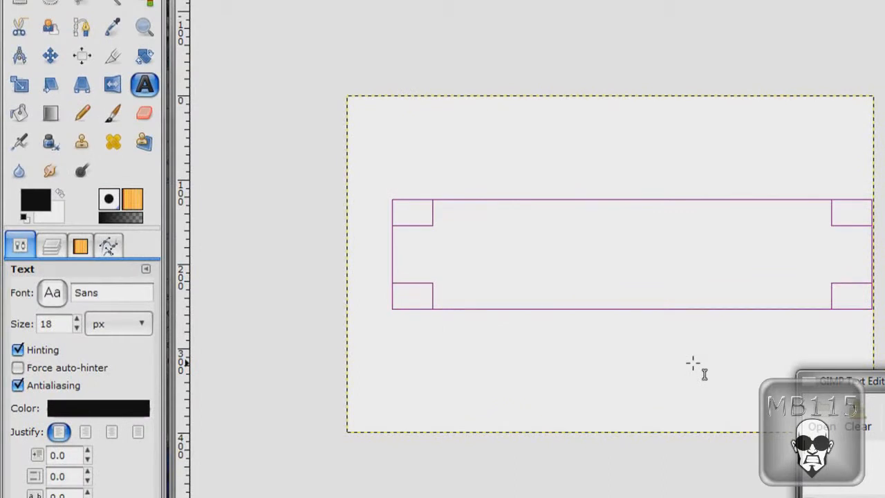
Add the text 'mattboy115' at 66 px in Sans Bold on the canvas
{"action": "type", "text": "mattboy"}
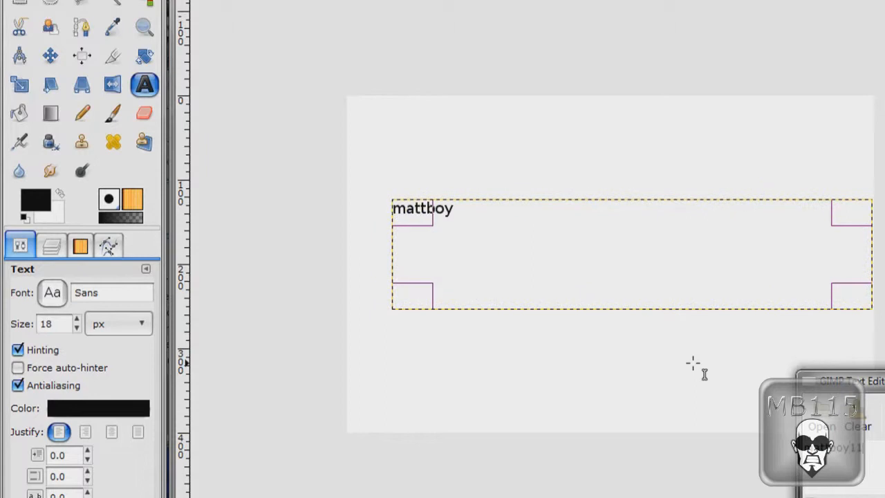
{"action": "type", "text": "115"}
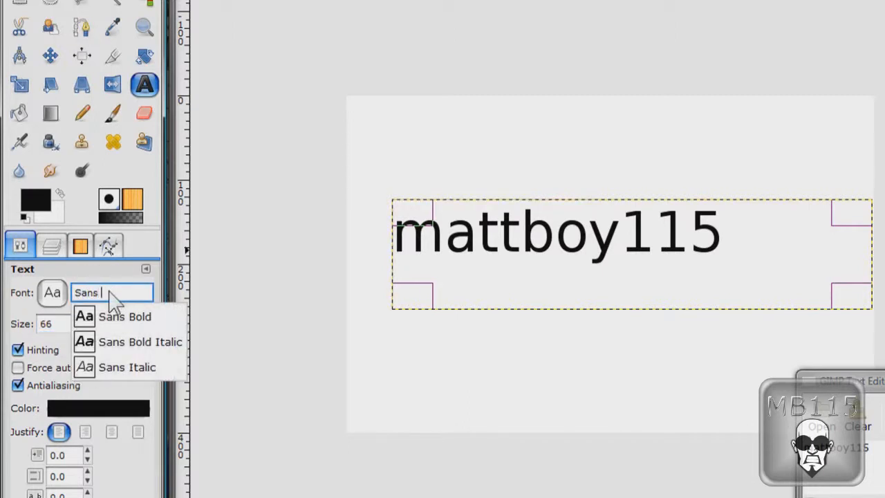
{"action": "left_click", "coordinate": [124, 316]}
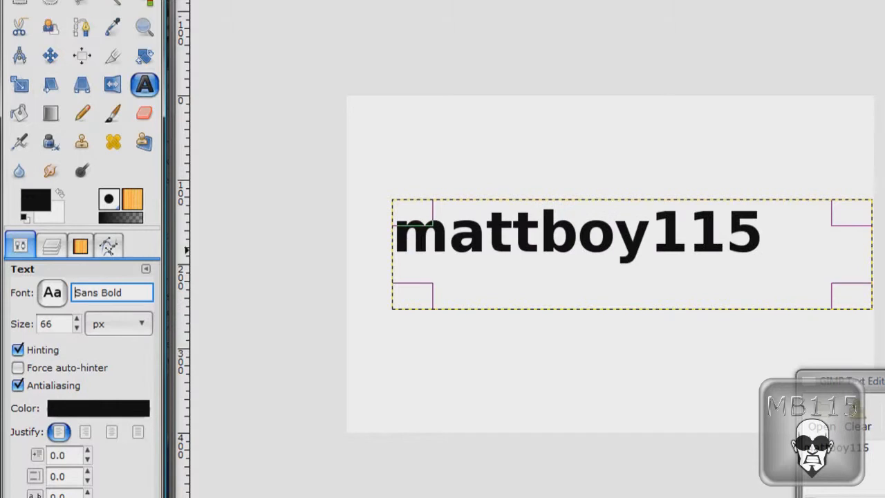
{"action": "mouse_move", "coordinate": [61, 256]}
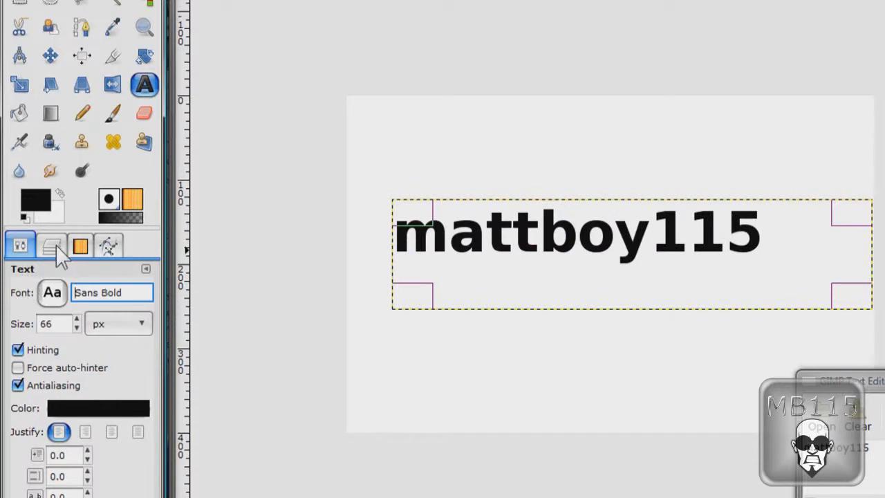
Select the mattboy115 text layer's outline and grow the selection by 2 pixels
{"action": "left_click", "coordinate": [53, 246]}
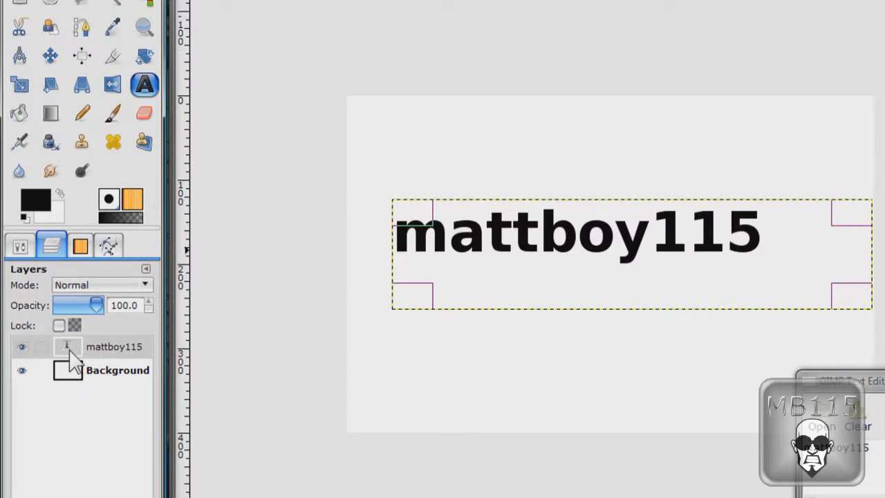
{"action": "right_click", "coordinate": [114, 346]}
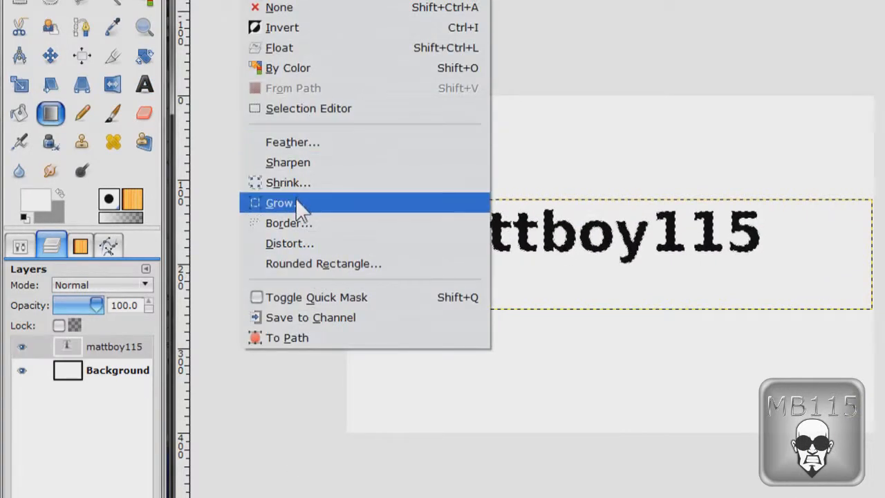
{"action": "left_click", "coordinate": [279, 202]}
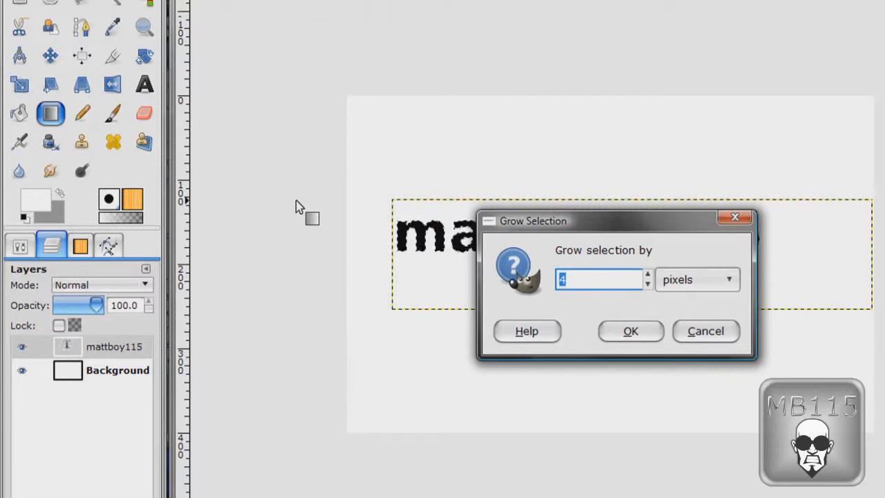
{"action": "type", "text": "2"}
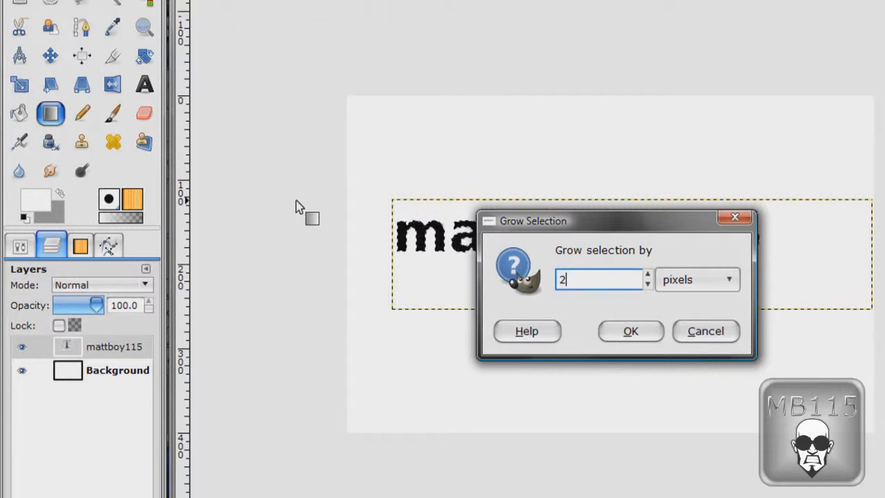
{"action": "left_click", "coordinate": [630, 330]}
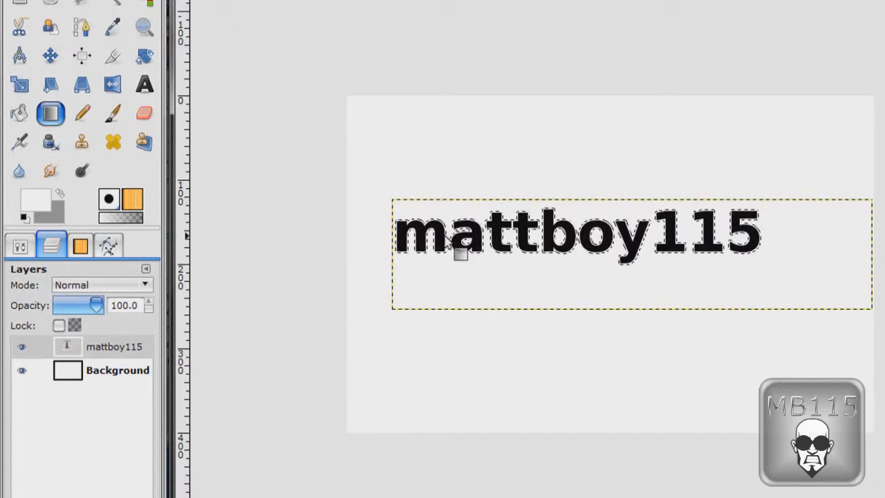
{"action": "left_click", "coordinate": [83, 172]}
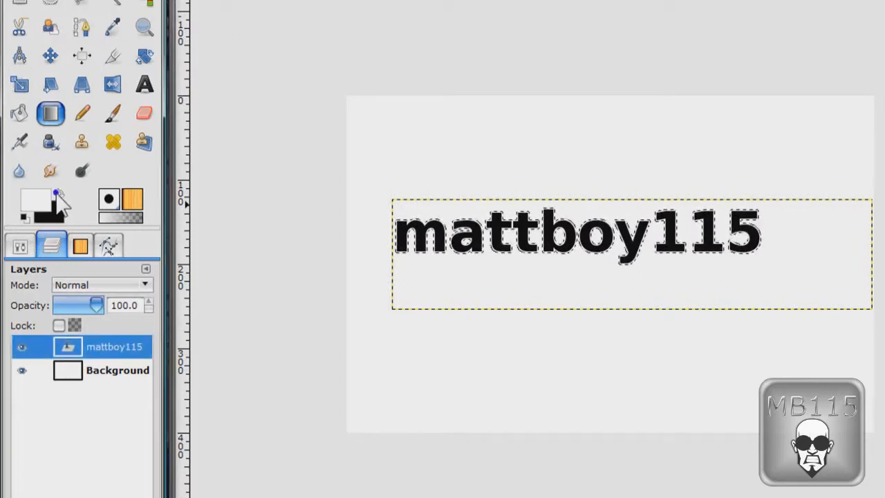
Add a new transparent layer and make it the active layer
{"action": "left_click", "coordinate": [20, 114]}
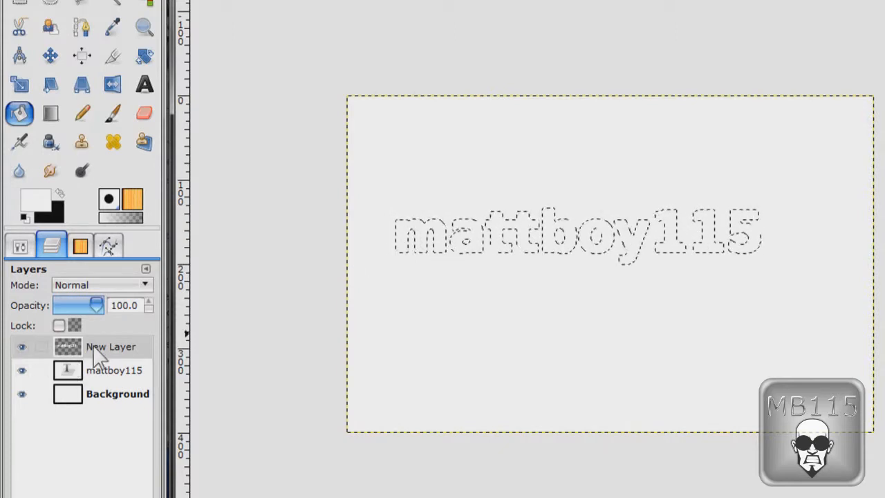
{"action": "left_click", "coordinate": [111, 345]}
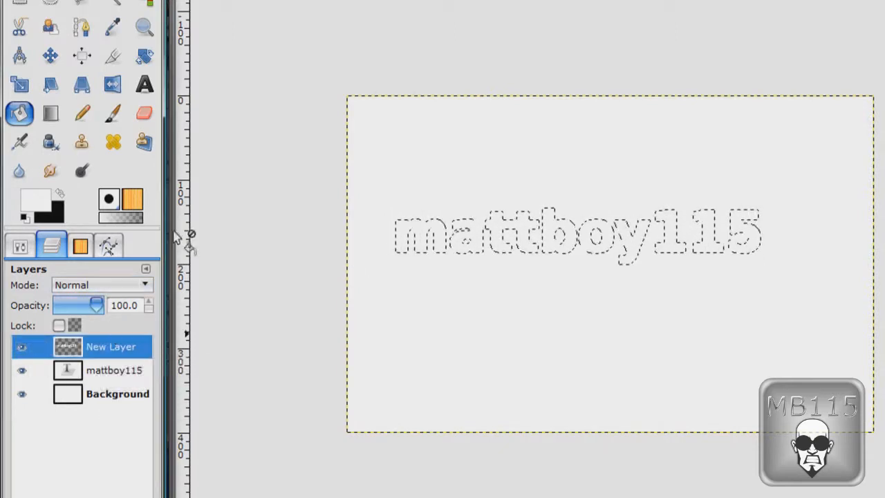
{"action": "mouse_move", "coordinate": [406, 80]}
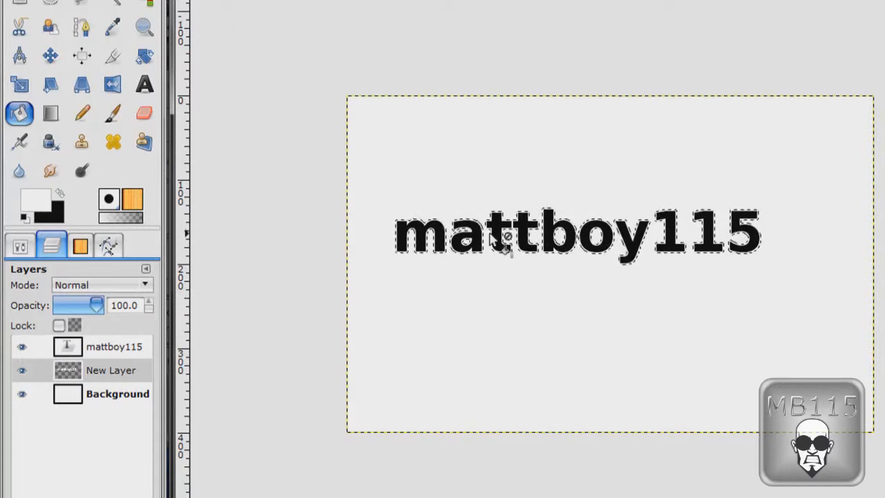
{"action": "mouse_move", "coordinate": [267, 299]}
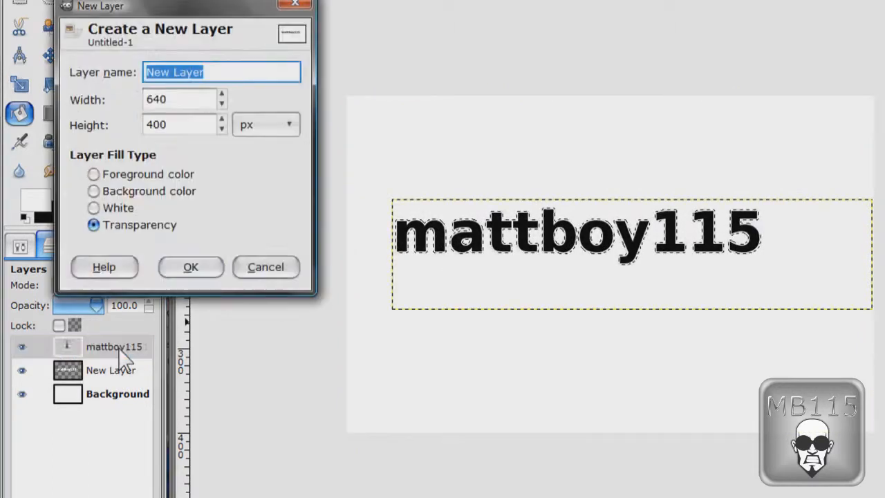
Create New Layer#1, grow the selection again, and set the background colour to grey 969696 for blending
{"action": "left_click", "coordinate": [191, 266]}
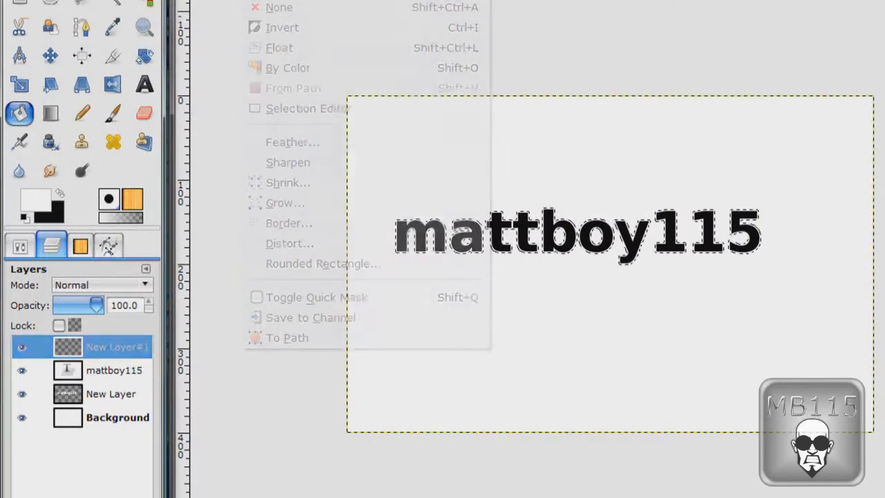
{"action": "left_click", "coordinate": [285, 202]}
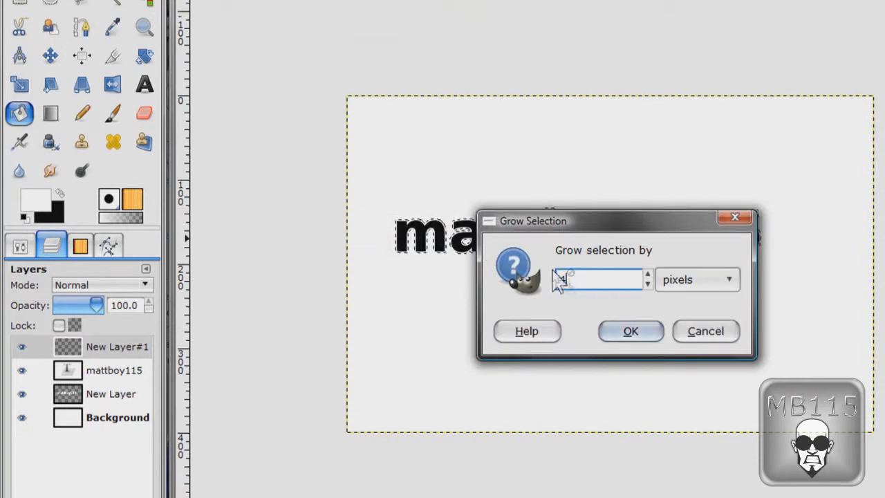
{"action": "left_click", "coordinate": [630, 330]}
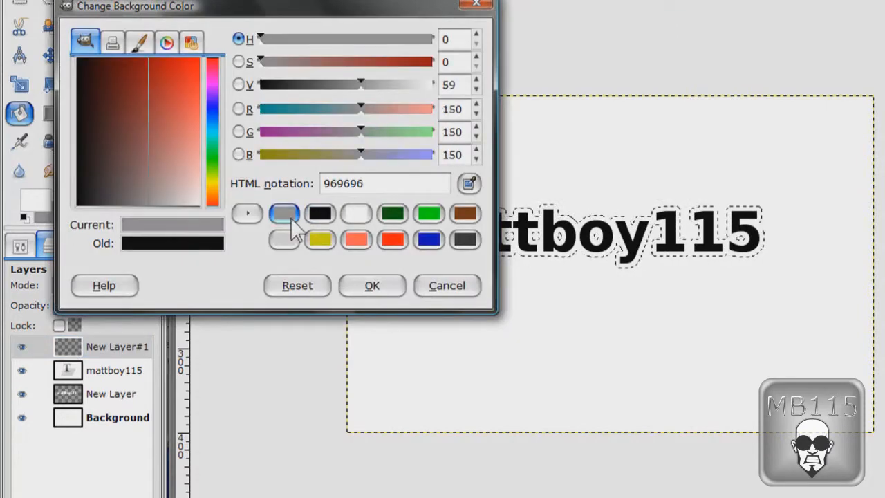
{"action": "left_click", "coordinate": [370, 285]}
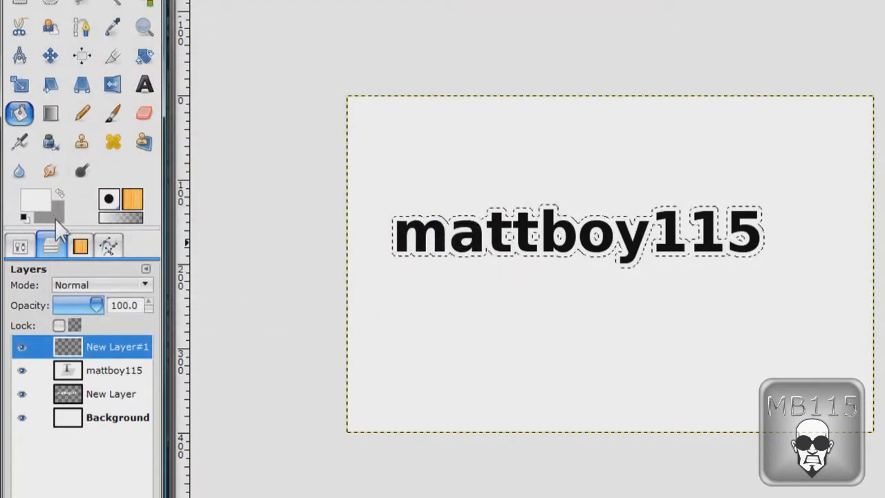
{"action": "left_click", "coordinate": [50, 114]}
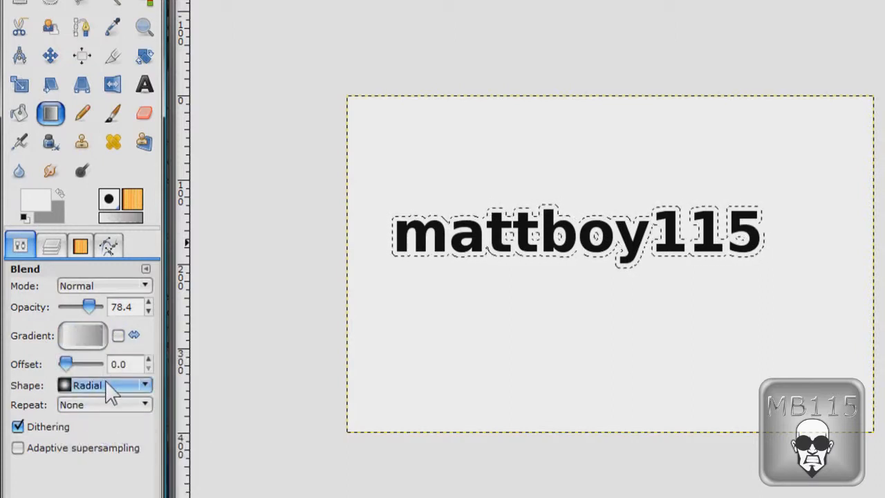
Fill the grown selection with a linear grey gradient at 100 opacity
{"action": "left_click", "coordinate": [88, 385]}
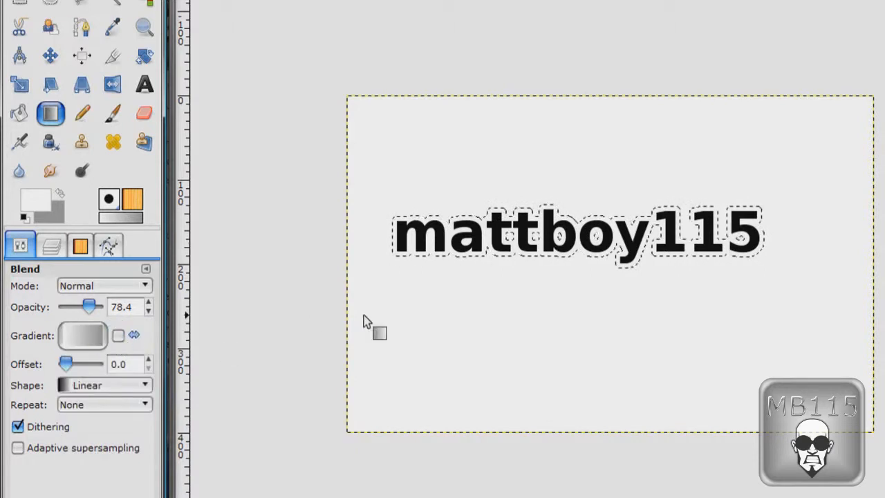
{"action": "mouse_move", "coordinate": [583, 276]}
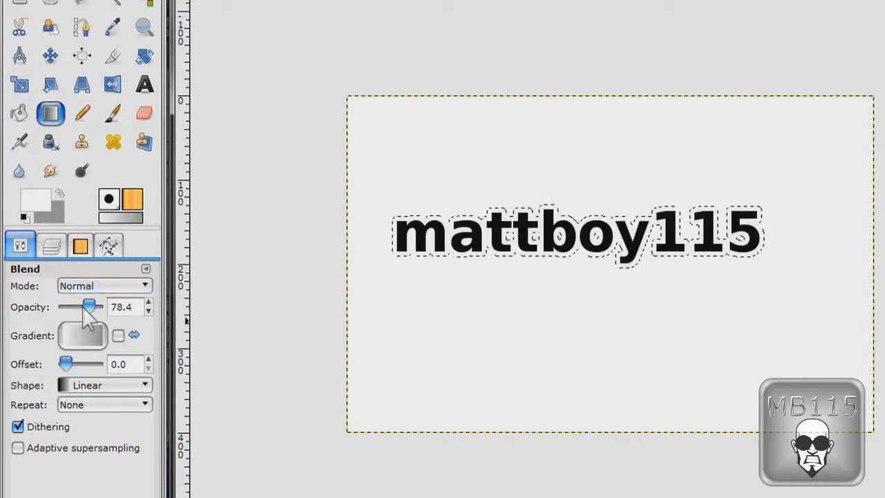
{"action": "left_click_drag", "start_coordinate": [89, 307], "coordinate": [96, 307]}
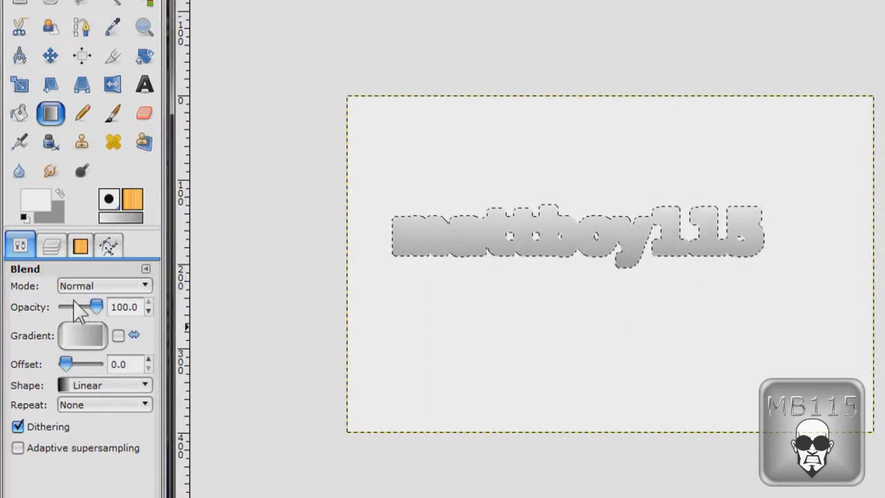
{"action": "left_click", "coordinate": [53, 247]}
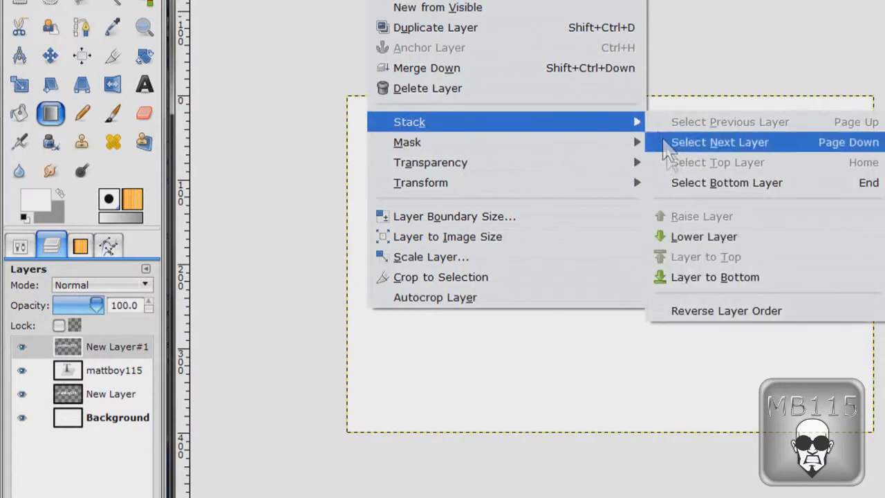
Lower the grey gradient layer twice so it sits just above the background
{"action": "left_click", "coordinate": [719, 141]}
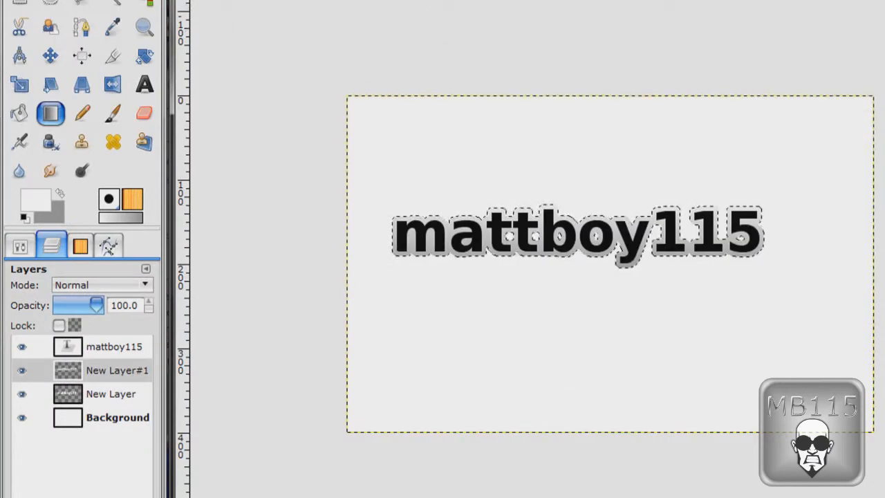
{"action": "mouse_move", "coordinate": [410, 122]}
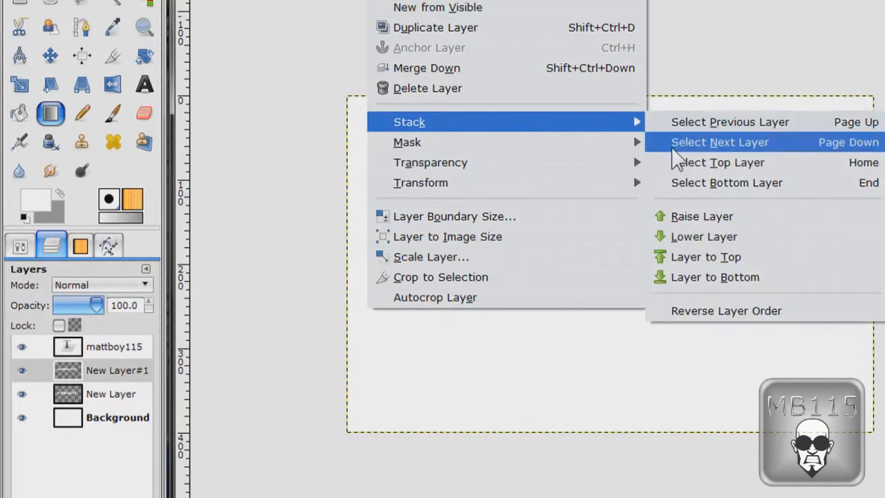
{"action": "left_click", "coordinate": [719, 141]}
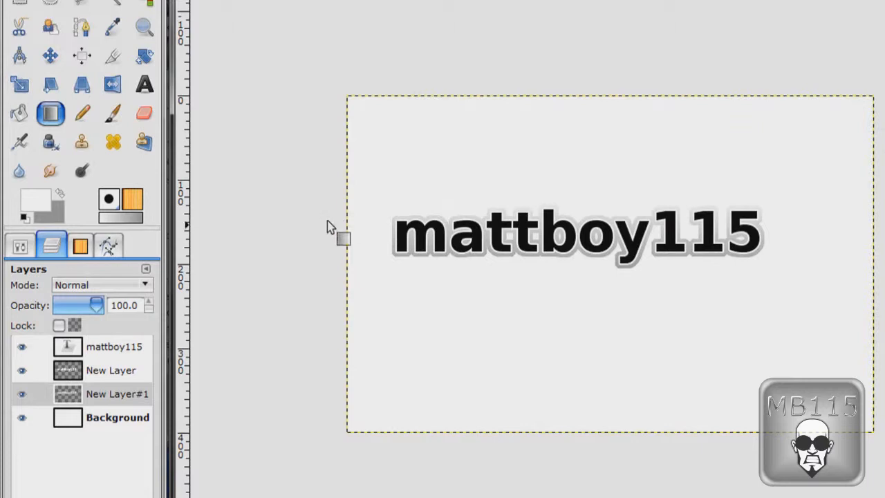
{"action": "mouse_move", "coordinate": [816, 249]}
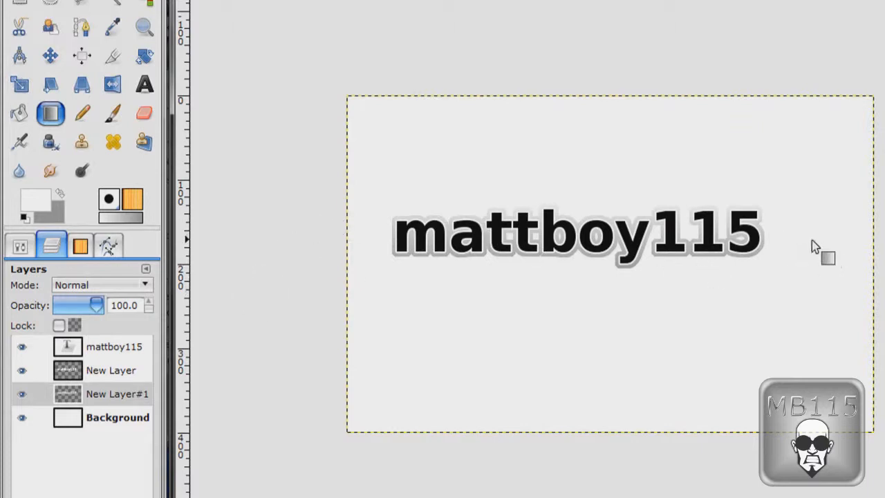
{"action": "mouse_move", "coordinate": [183, 366]}
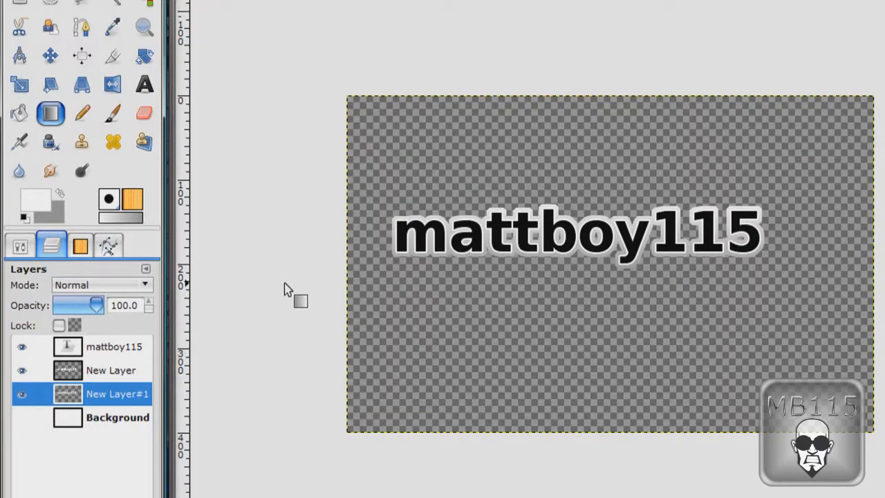
Merge the visible layers, take Alpha to Selection on the lettering, and switch to Rectangle Select for the top half
{"action": "left_click", "coordinate": [113, 345]}
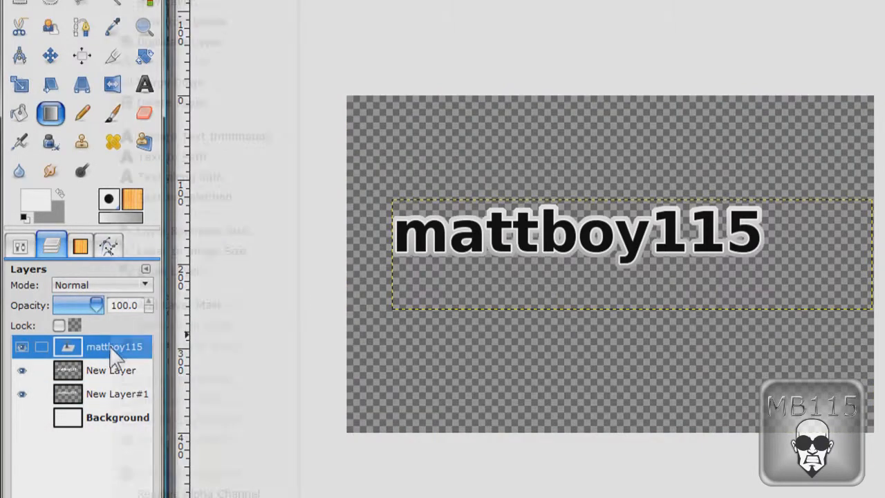
{"action": "left_click", "coordinate": [113, 345]}
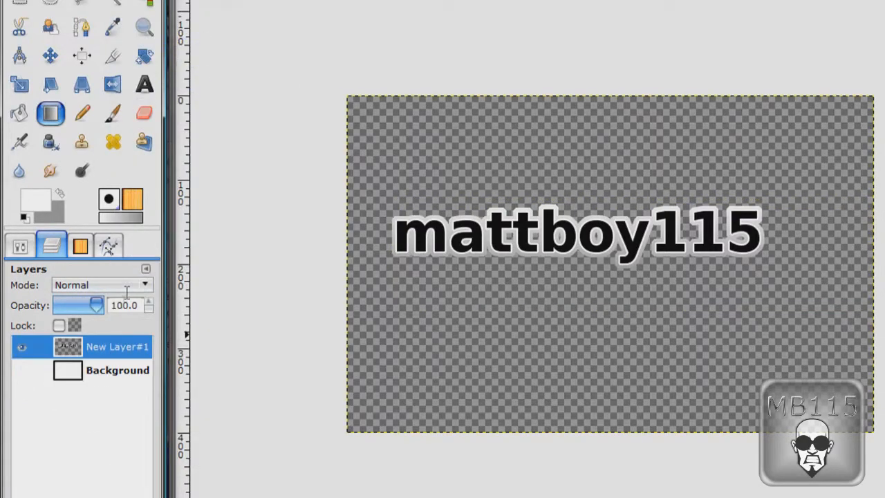
{"action": "right_click", "coordinate": [117, 346]}
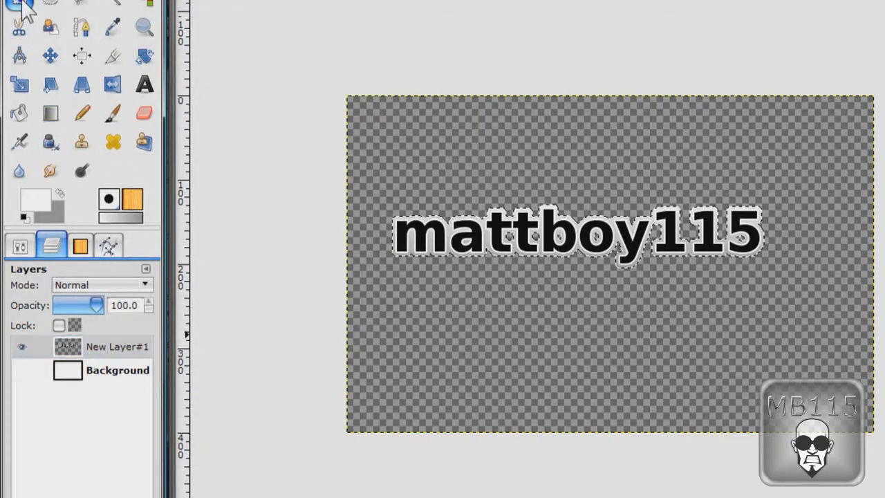
{"action": "left_click", "coordinate": [20, 246]}
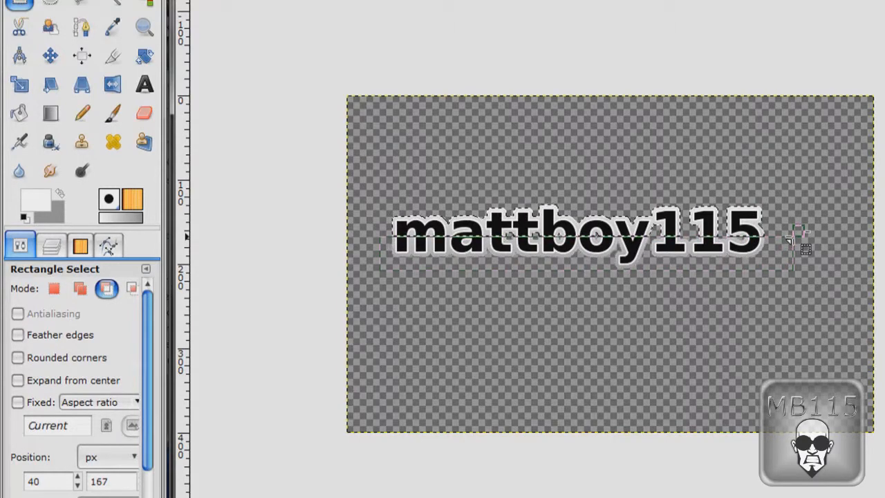
Set the Blend tool to use the FG to Transparent gradient for the highlight
{"action": "left_click", "coordinate": [113, 141]}
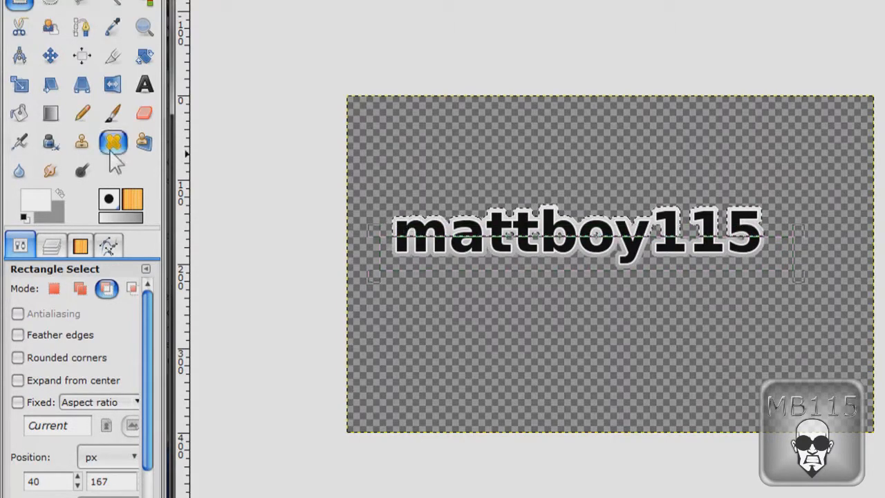
{"action": "mouse_move", "coordinate": [50, 113]}
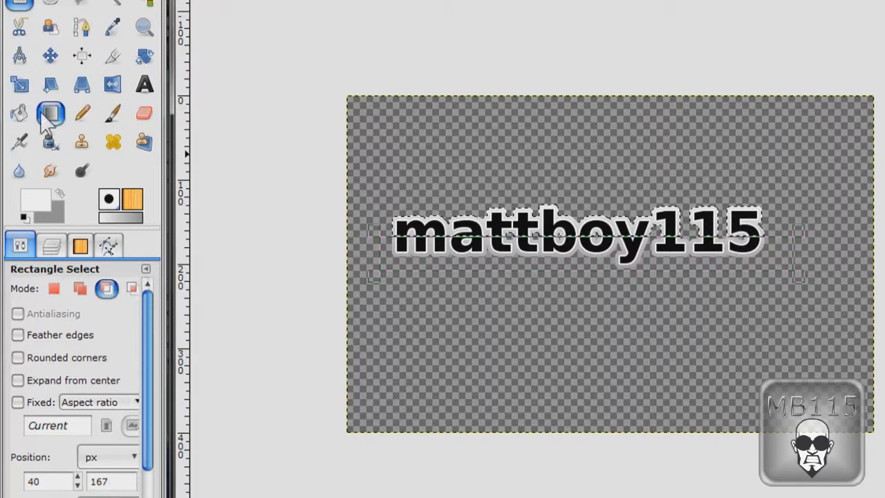
{"action": "left_click", "coordinate": [49, 113]}
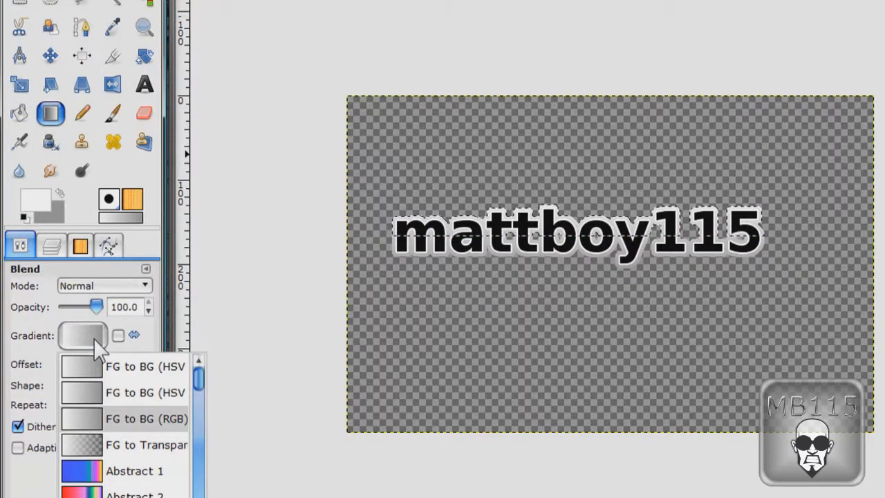
{"action": "left_click", "coordinate": [146, 444]}
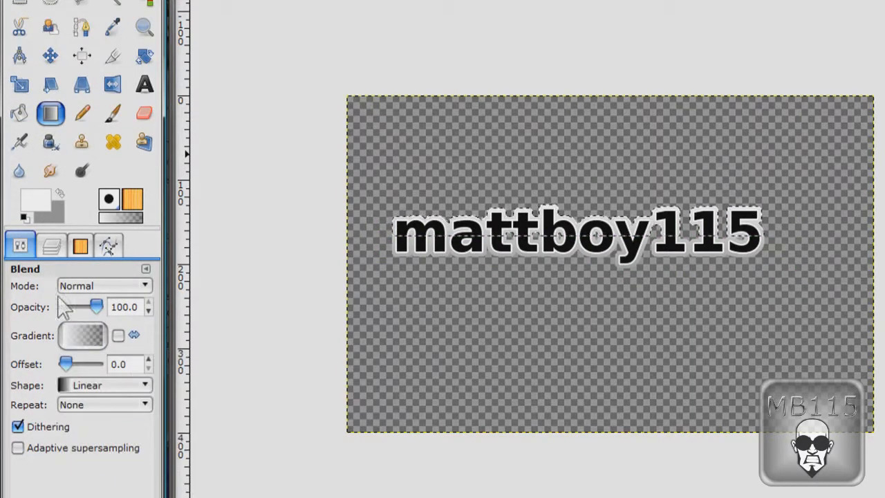
{"action": "mouse_move", "coordinate": [35, 204]}
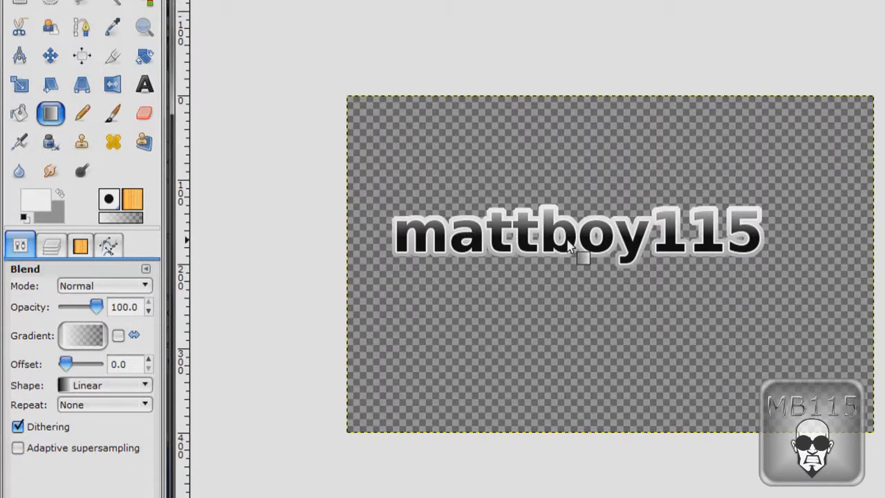
{"action": "mouse_move", "coordinate": [591, 291]}
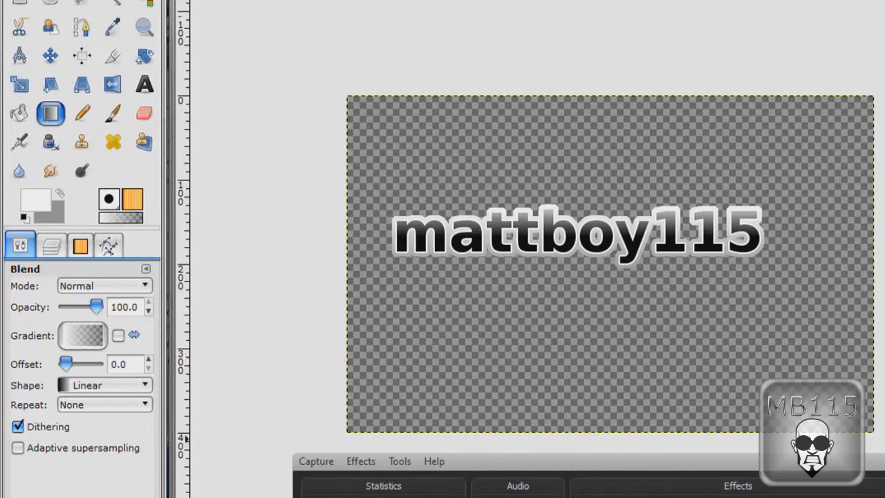
{"action": "mouse_move", "coordinate": [850, 286]}
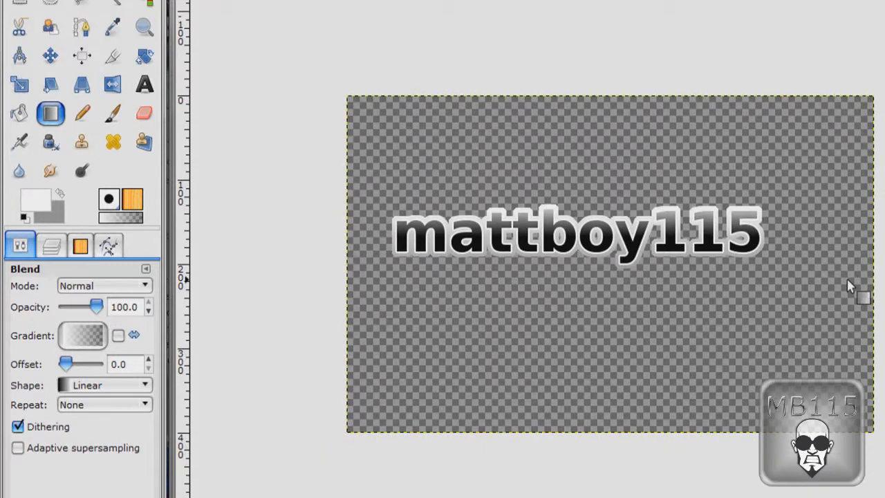